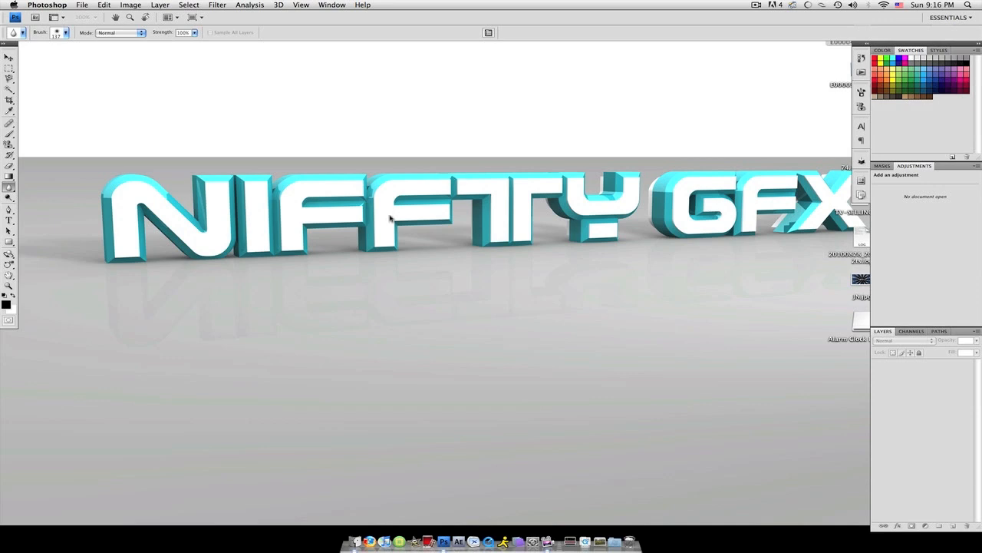
mouse_move(344, 254)
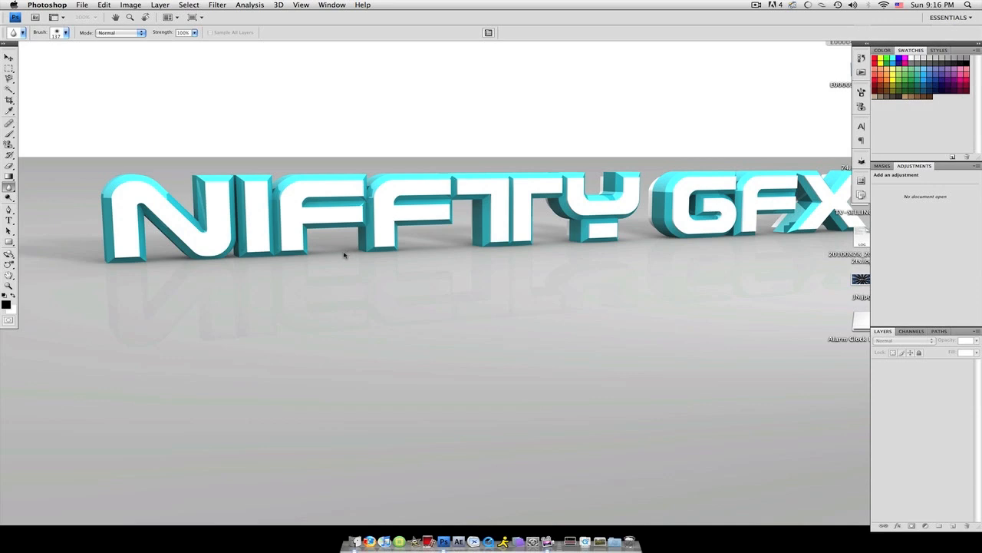
Step: Create a new Photoshop document from the File menu
left_click(81, 4)
type("Nifft")
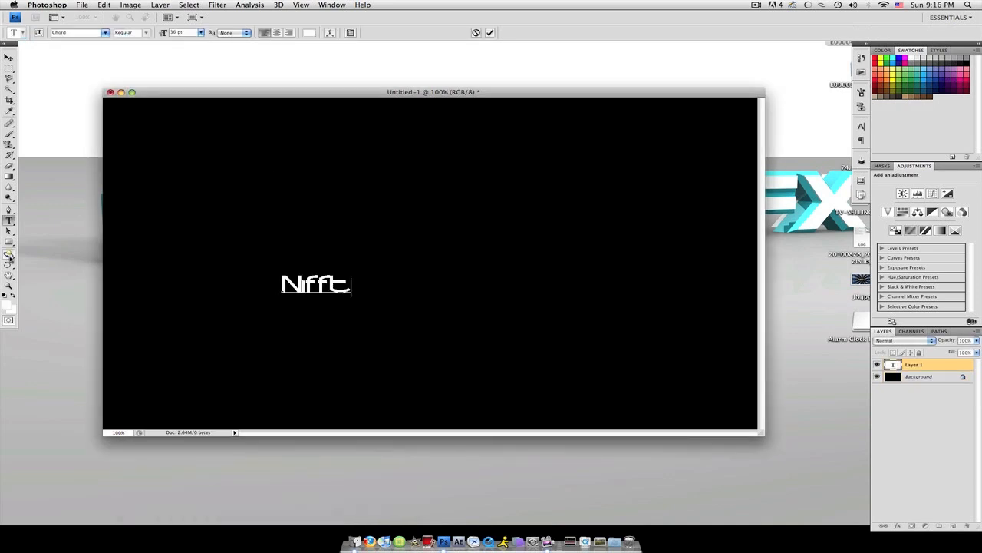
Step: Finish the white lettering so it reads 'Niffty'
type("y")
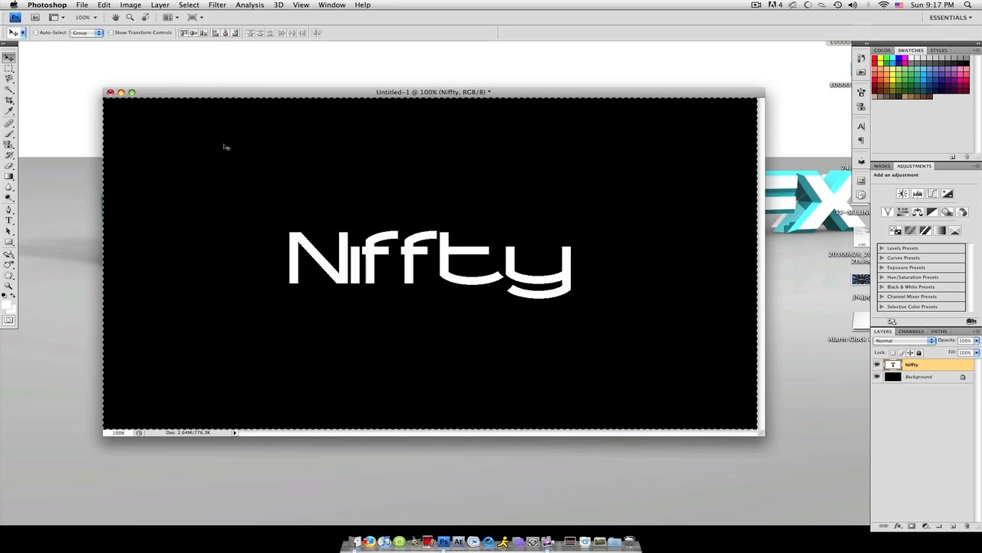
mouse_move(322, 190)
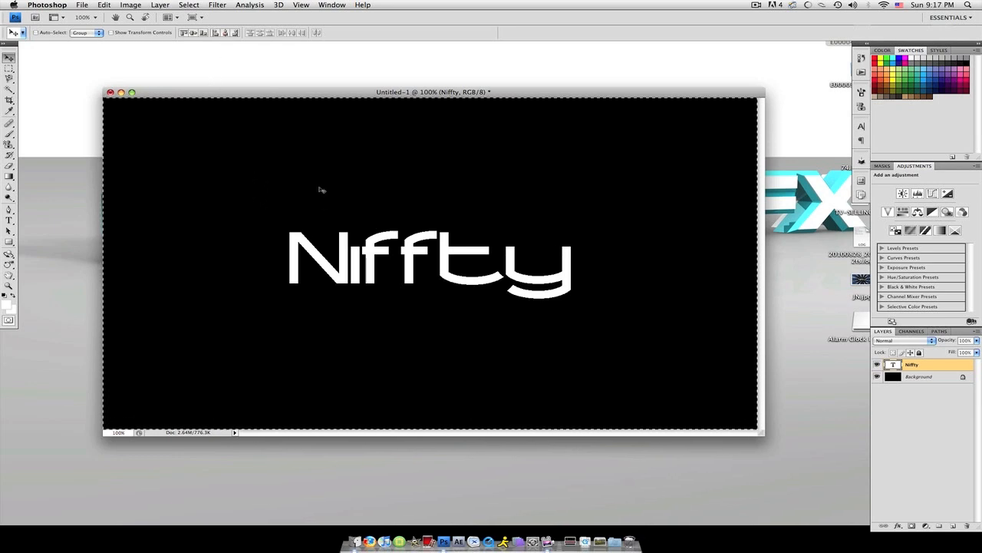
mouse_move(378, 269)
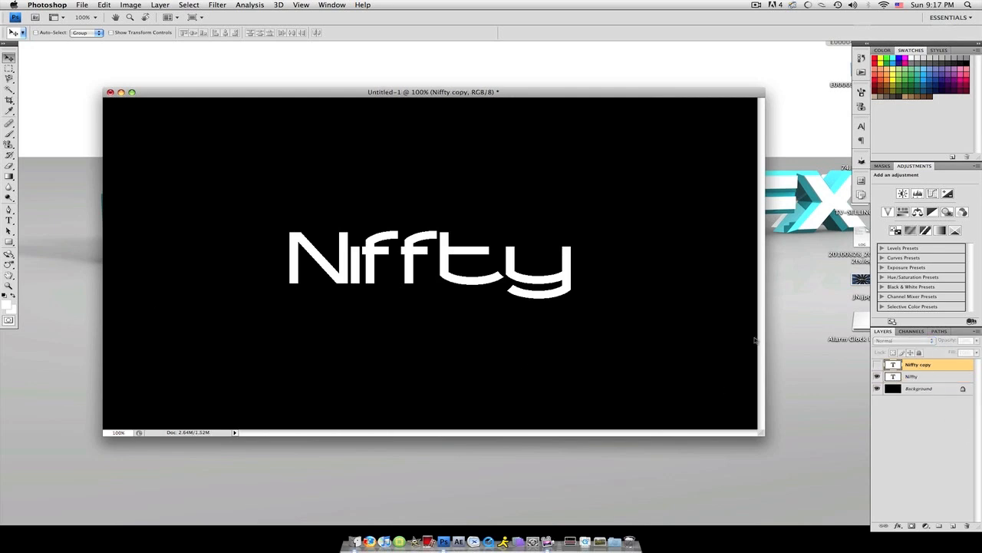
mouse_move(946, 383)
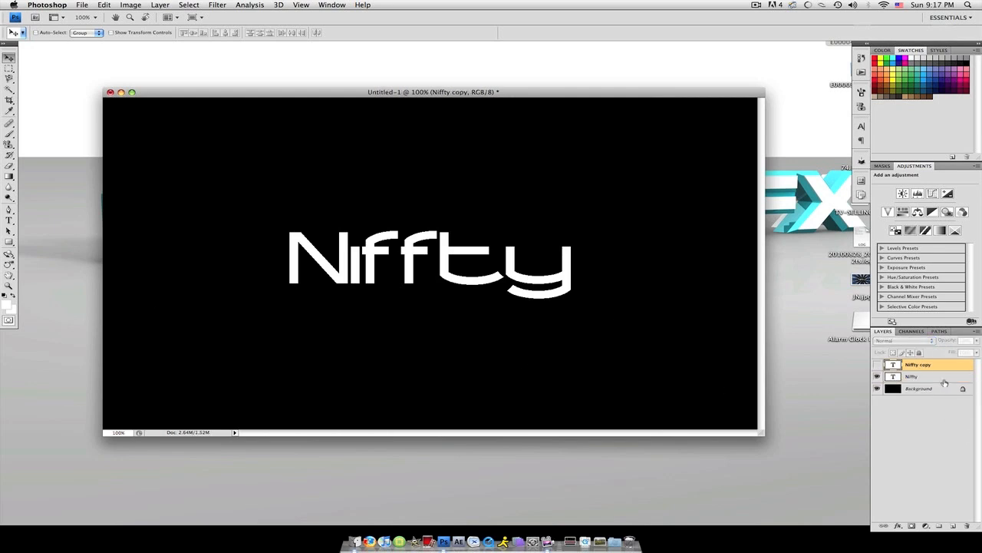
Step: Select the original Niffty text layer in the Layers panel
left_click(913, 376)
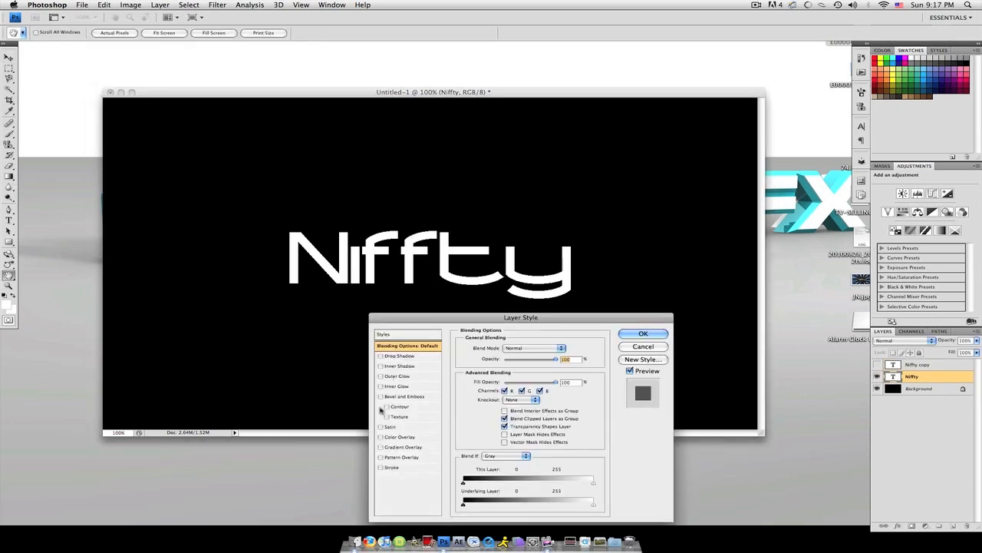
Step: Enable Gradient Overlay and set the gradient stops to red, green and blue
left_click(405, 446)
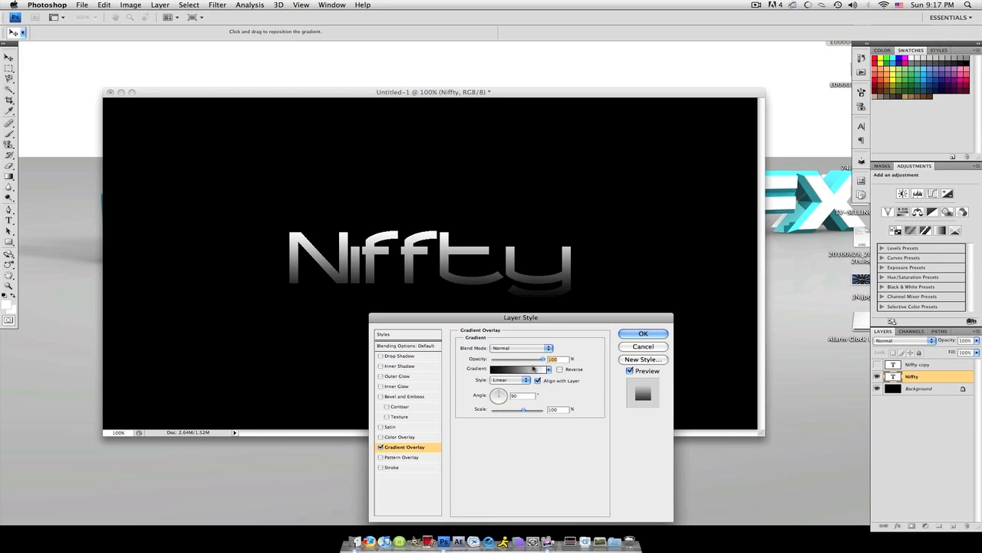
left_click(516, 368)
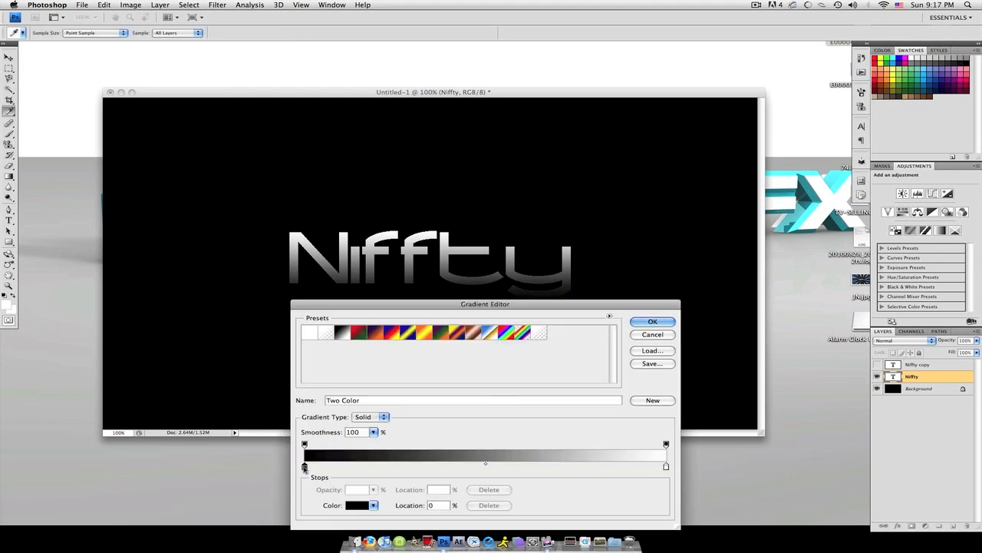
left_click(356, 505)
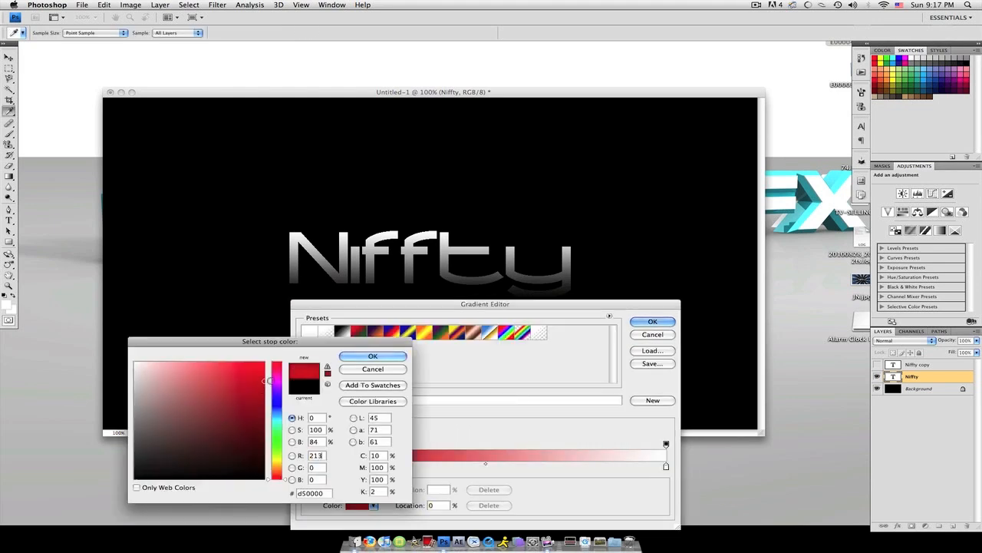
left_click(371, 356)
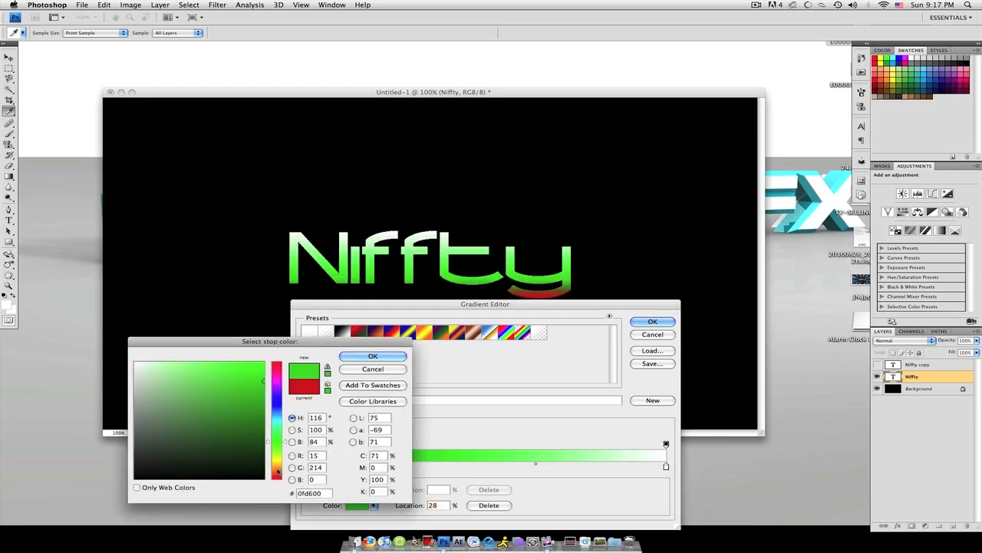
left_click(373, 356)
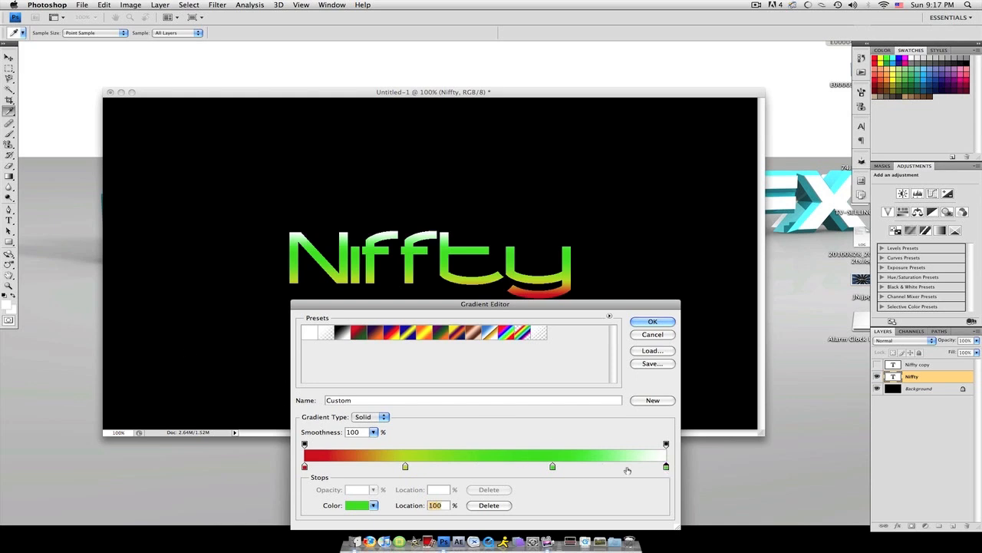
left_click(357, 504)
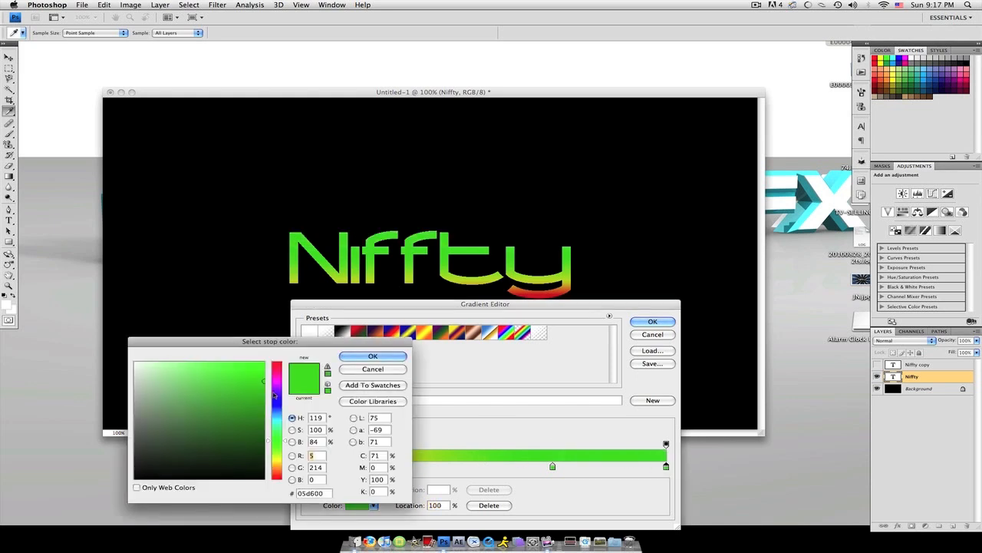
left_click(372, 356)
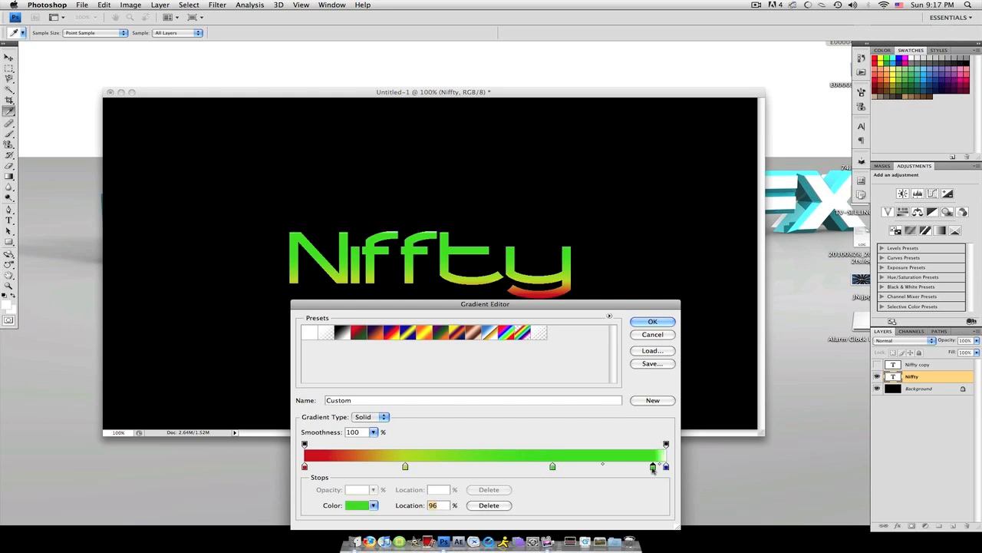
Step: Shift the green and red stops toward the ends and apply the rainbow gradient
left_click_drag(652, 466, 648, 466)
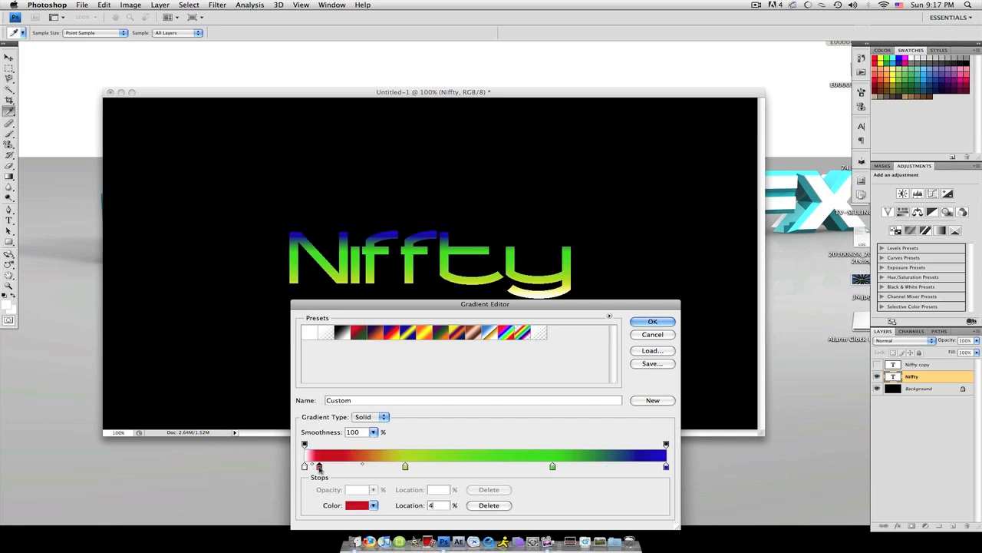
left_click_drag(319, 467, 304, 466)
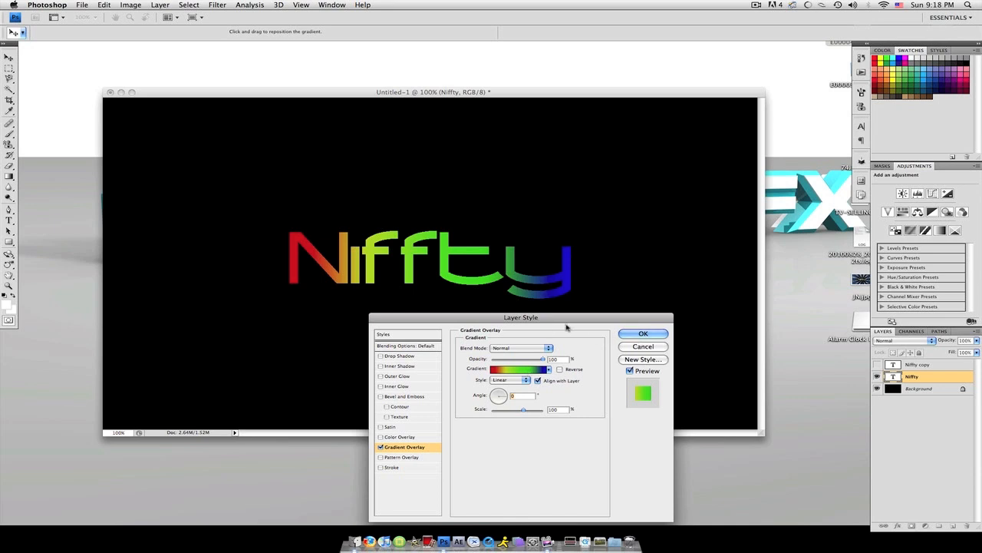
left_click(643, 331)
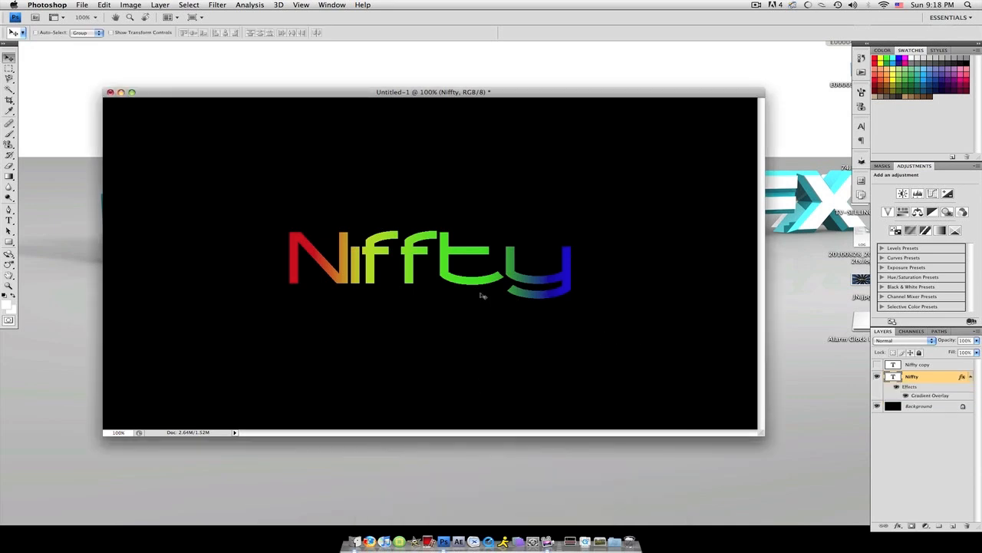
Step: Apply a Gaussian Blur of about 3.7 px to the rainbow lettering
left_click(218, 6)
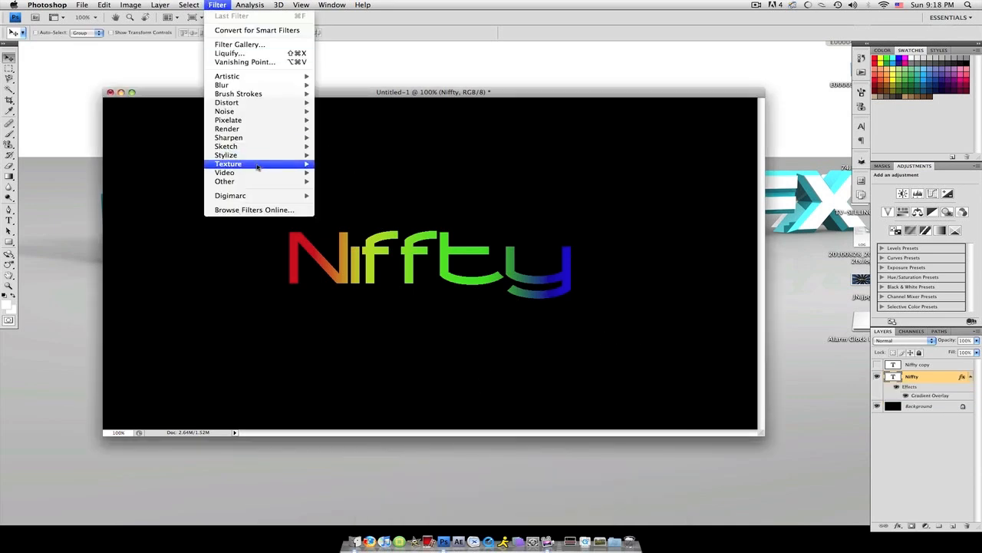
mouse_move(221, 84)
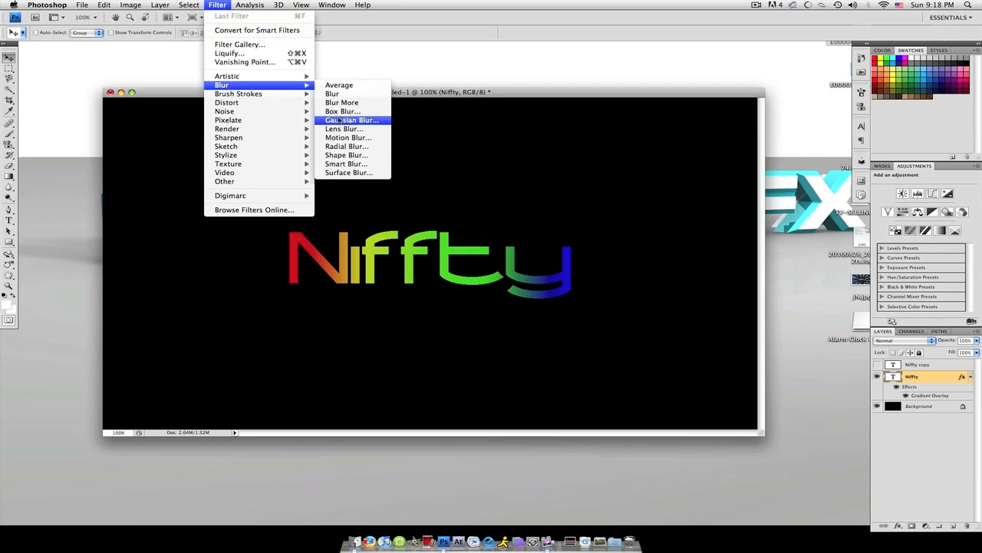
left_click(351, 119)
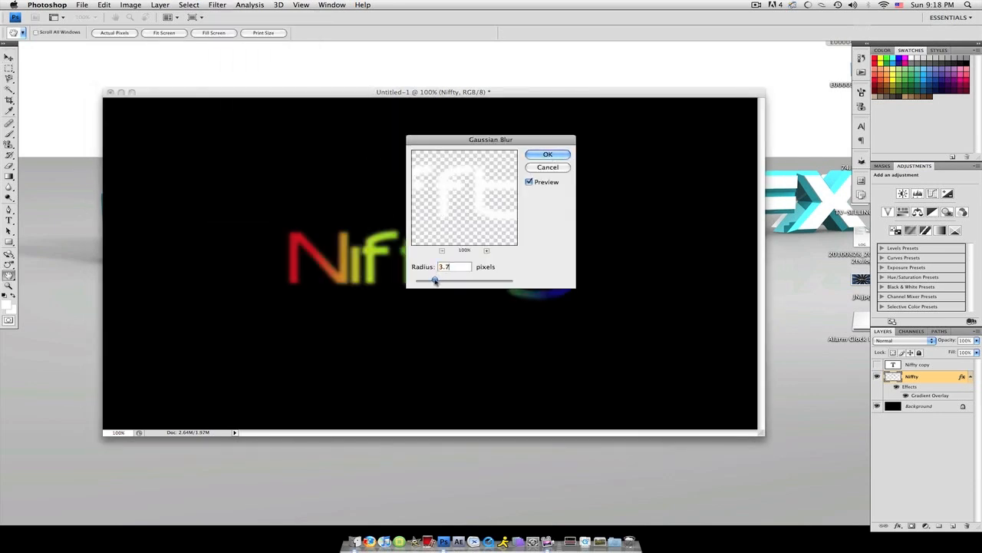
left_click(546, 154)
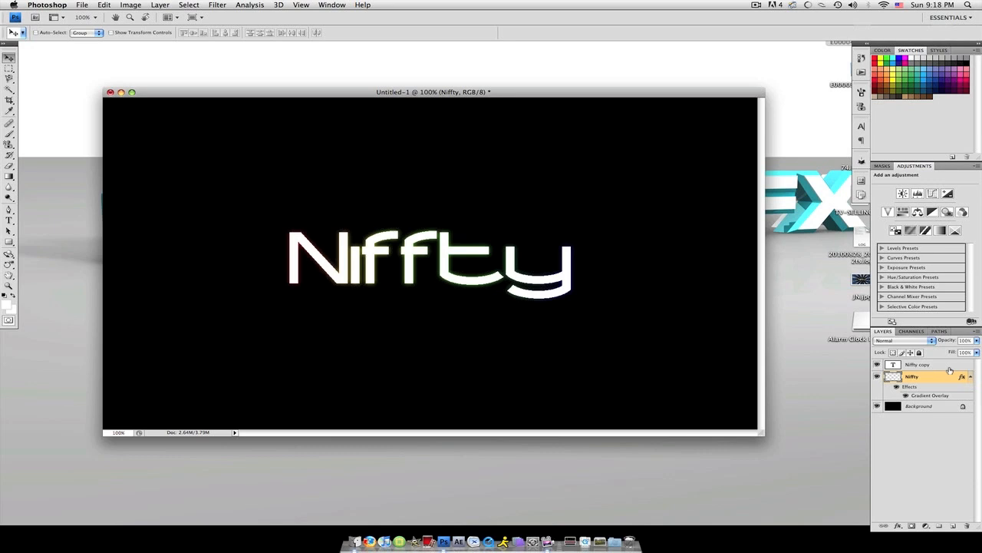
Step: Rasterize the copied Niffty layer and apply a 1.0 px Gaussian Blur to it
left_click(917, 364)
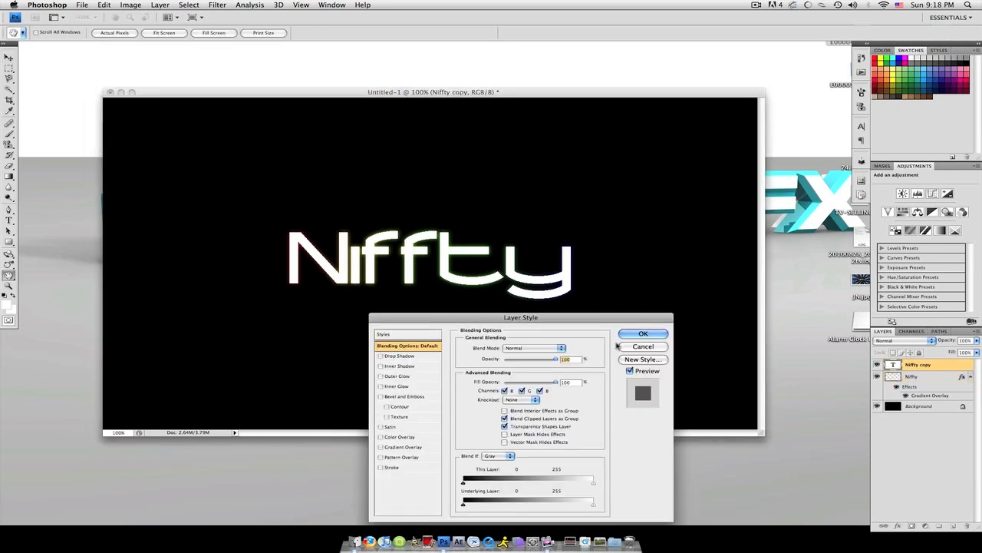
left_click(218, 5)
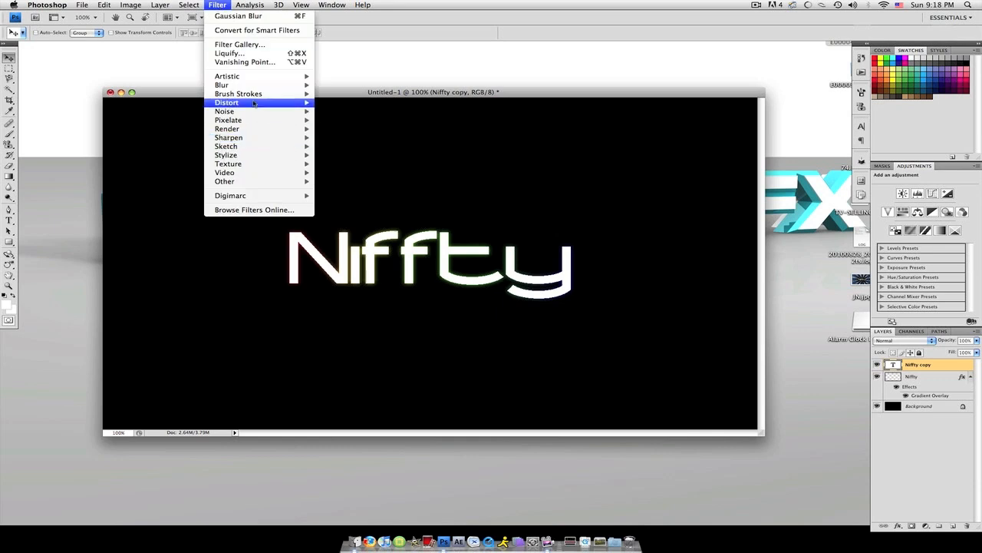
left_click(226, 101)
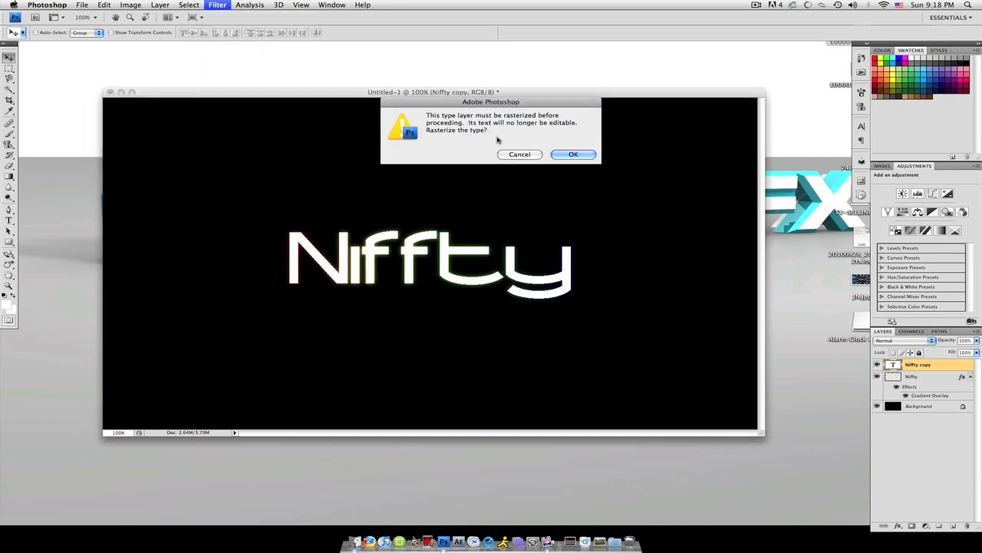
left_click(574, 154)
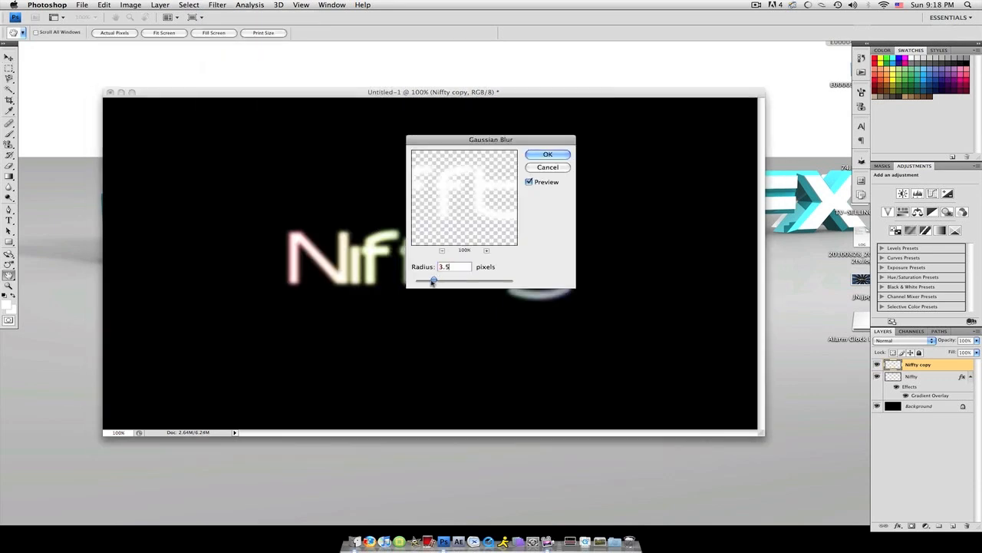
left_click_drag(433, 279, 421, 279)
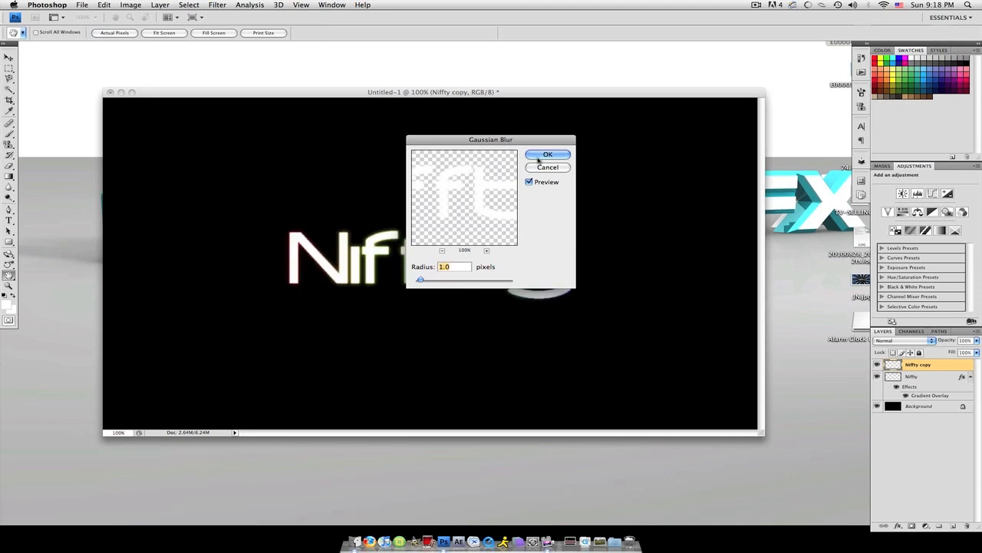
left_click(548, 154)
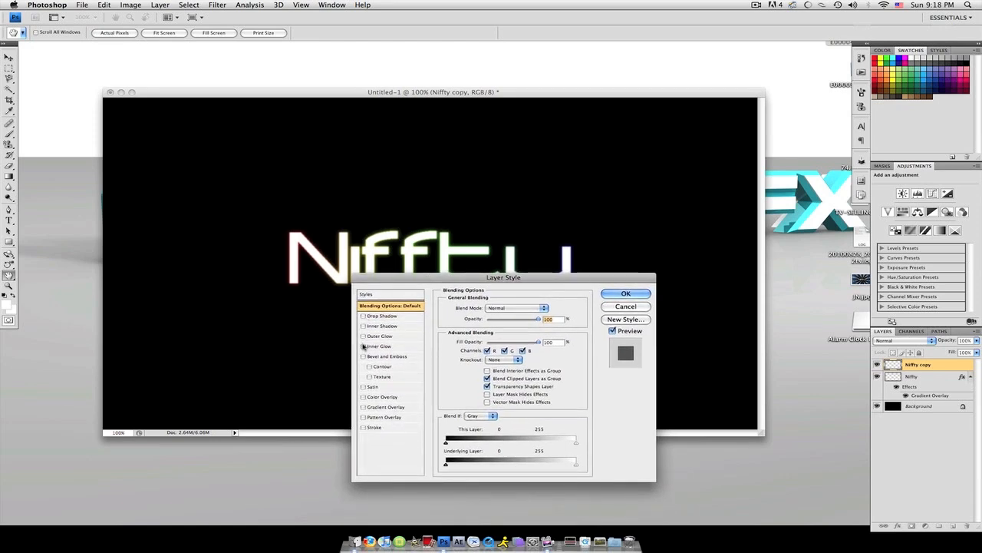
Step: Add a pale yellow Outer Glow in Color Dodge mode with adjusted spread and size
left_click(380, 336)
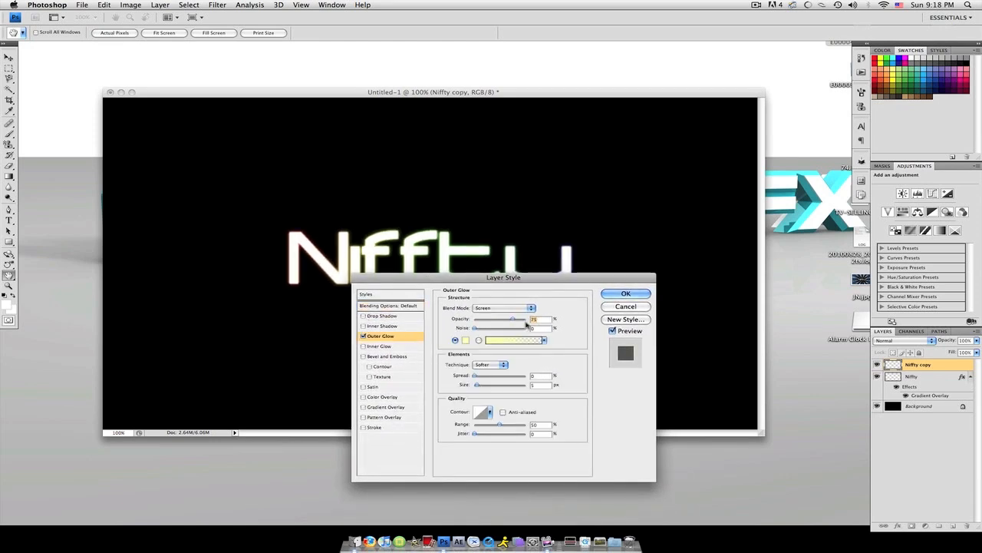
left_click(504, 307)
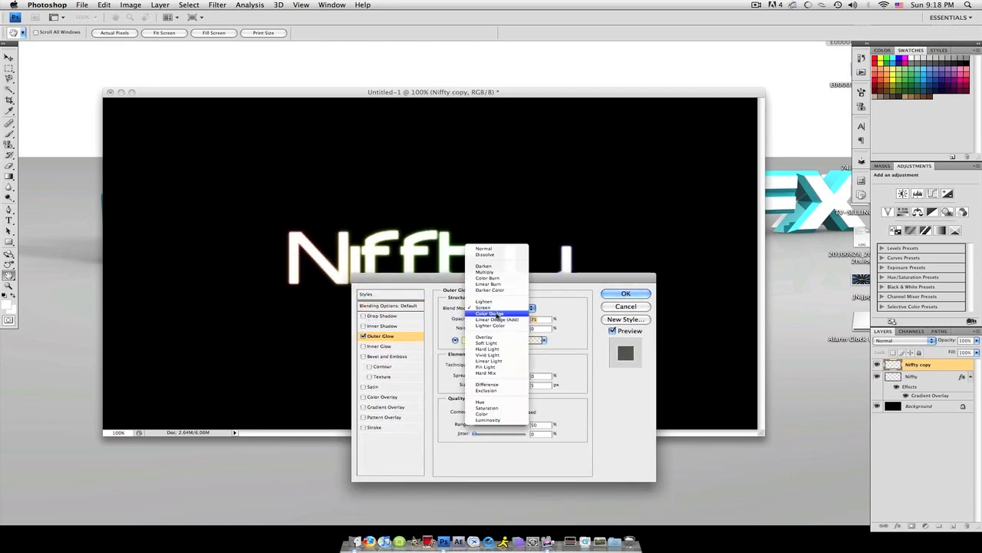
left_click(491, 313)
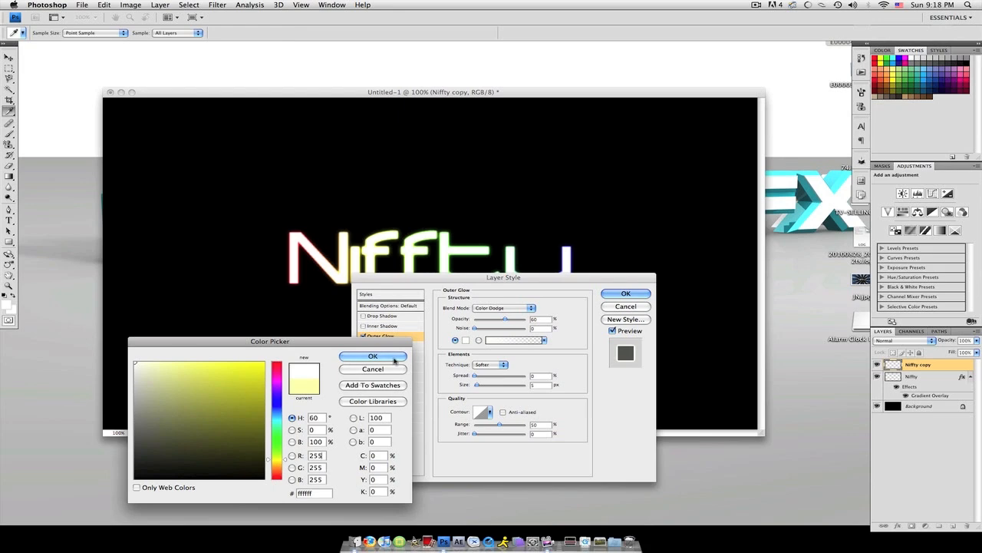
left_click(372, 356)
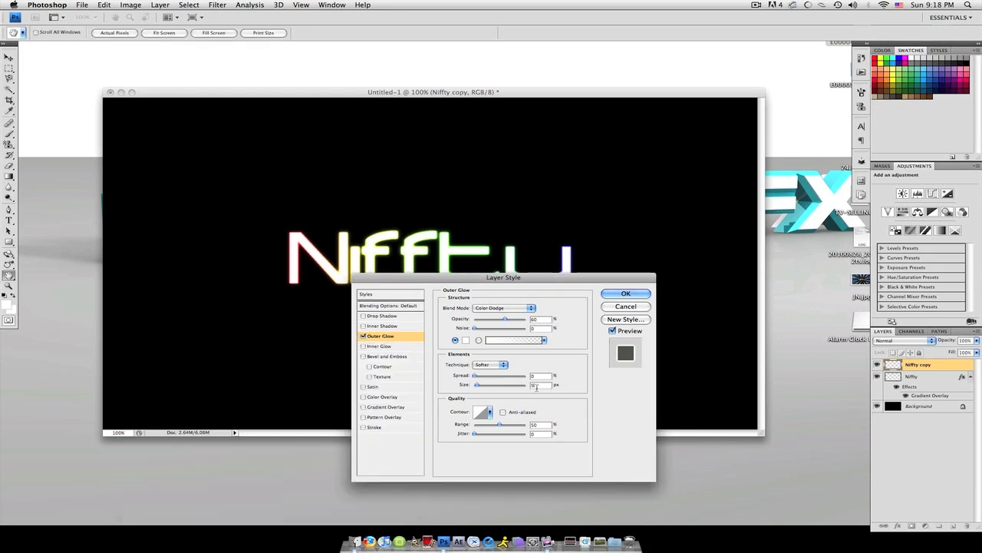
left_click_drag(477, 384, 485, 383)
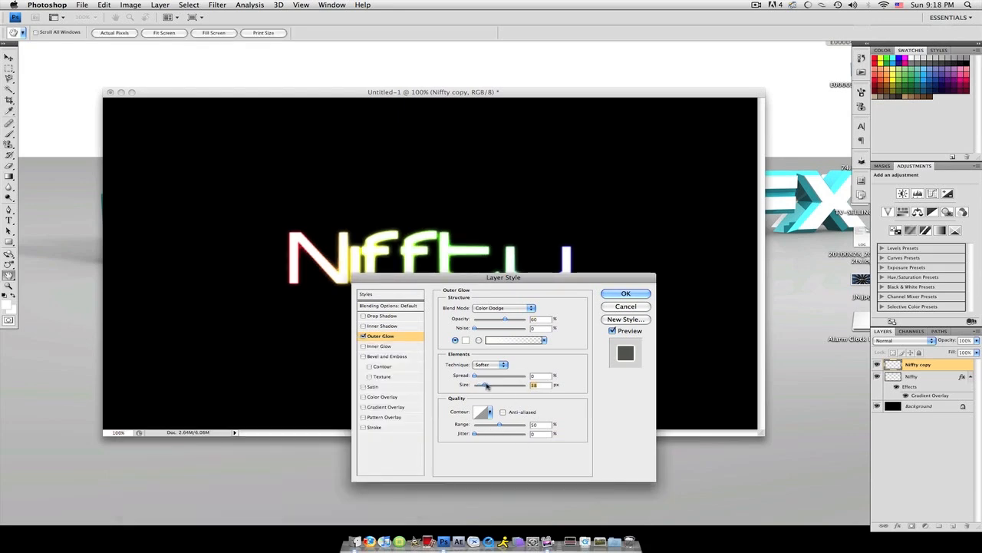
left_click_drag(485, 384, 479, 384)
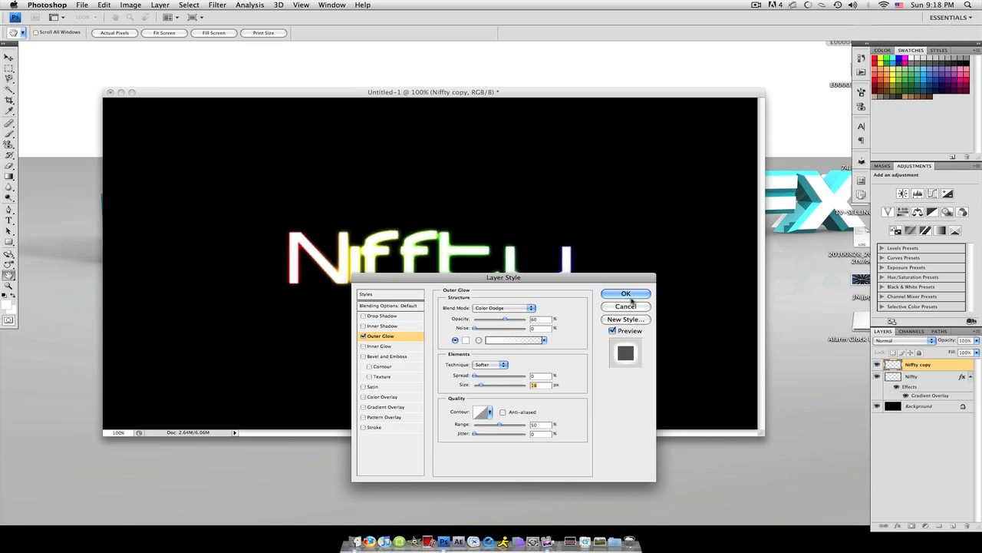
left_click(627, 293)
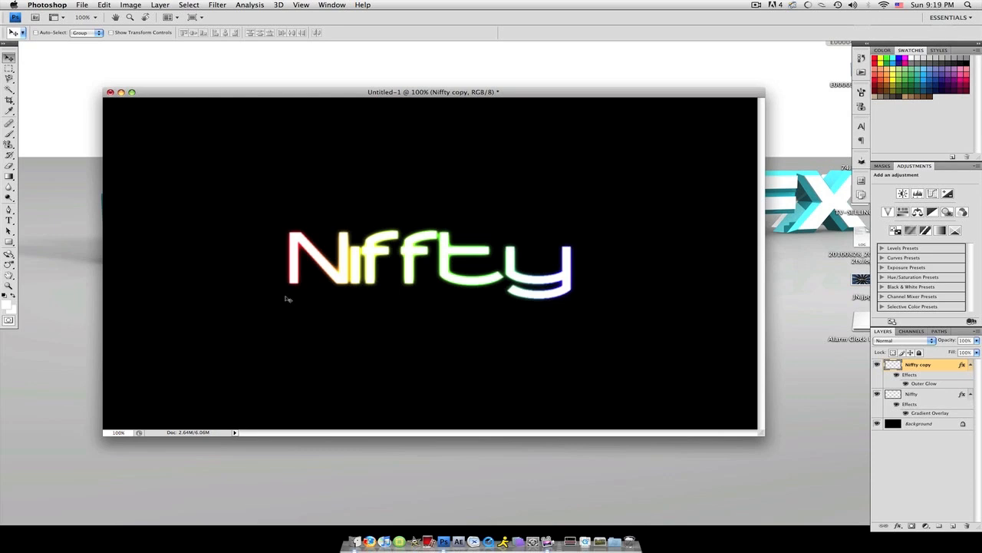
mouse_move(233, 266)
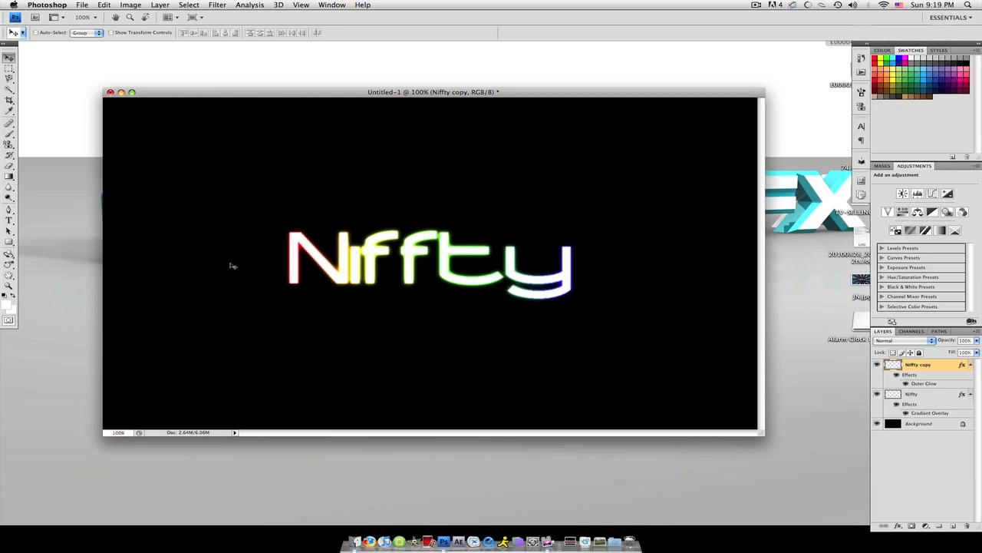